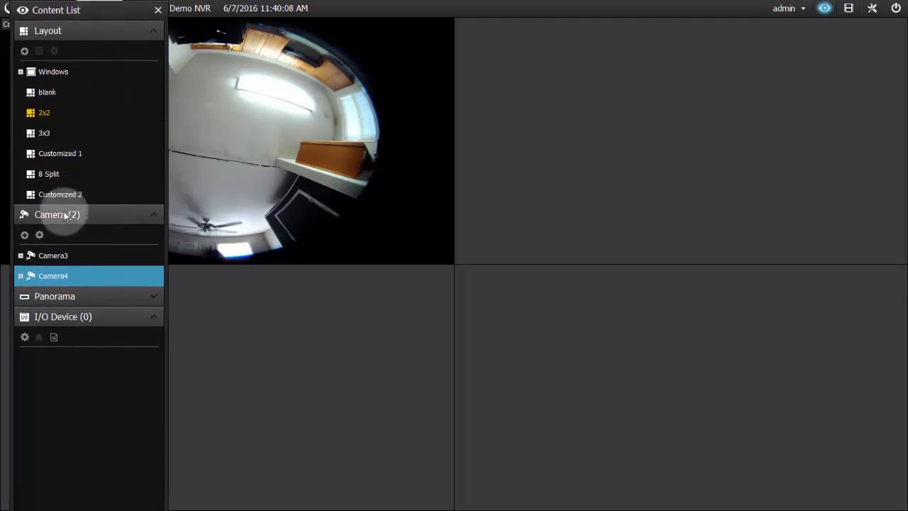
Collapse and re-expand the Camera group so Camera4 is listed again.
click(57, 215)
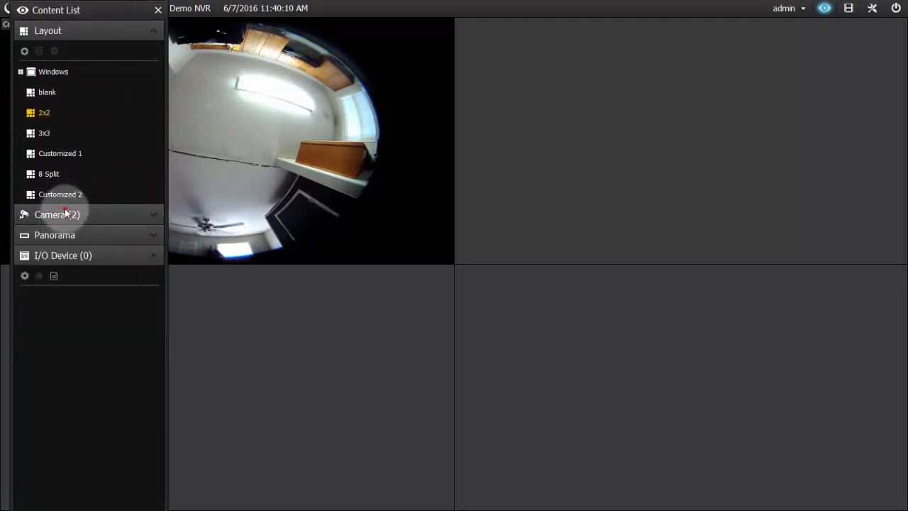
click(57, 214)
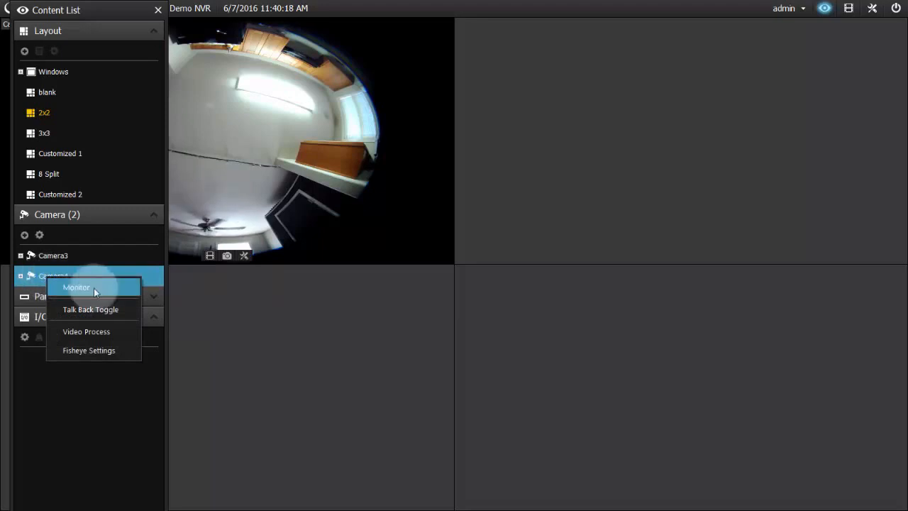
mouse_move(93, 350)
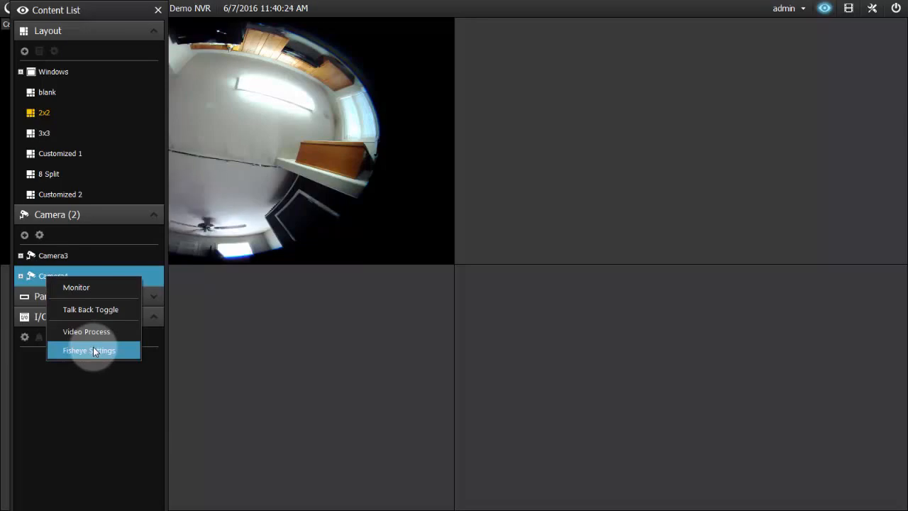
Open Camera4's Fisheye Settings and bring up the preview's fisheye options.
click(88, 350)
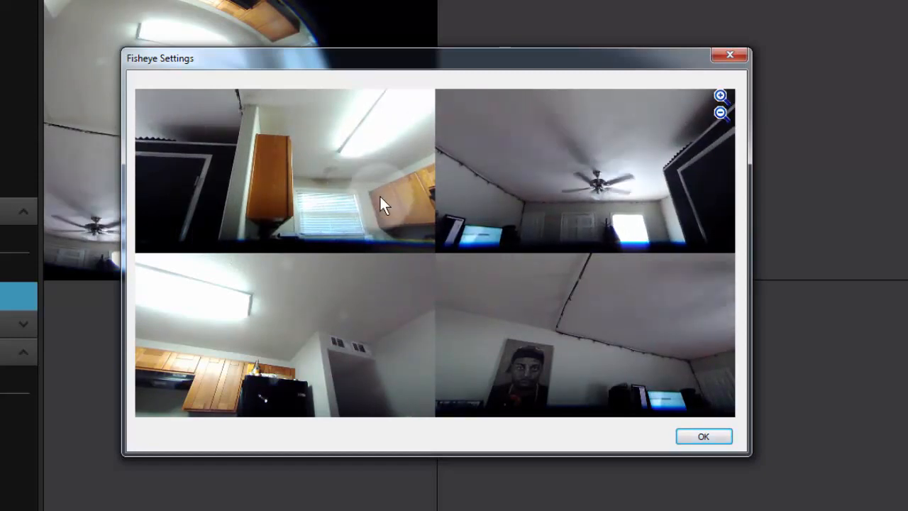
right_click(384, 205)
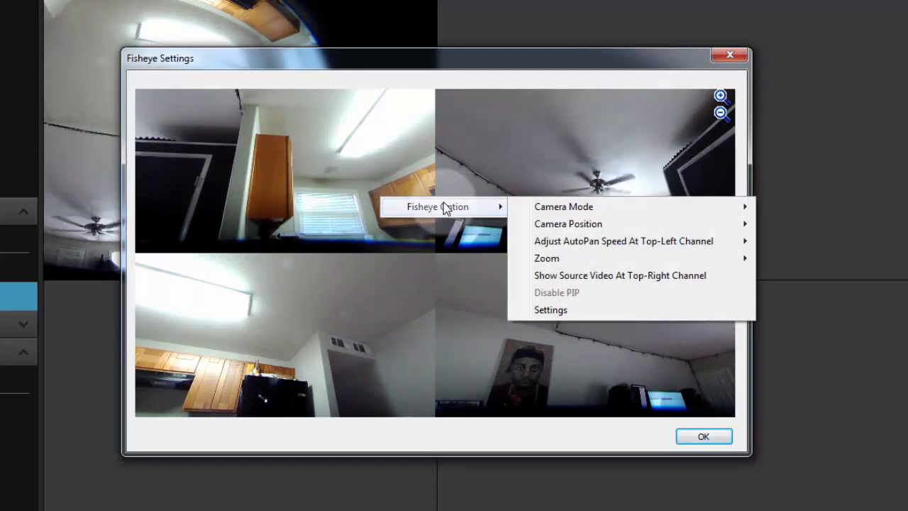
mouse_move(563, 206)
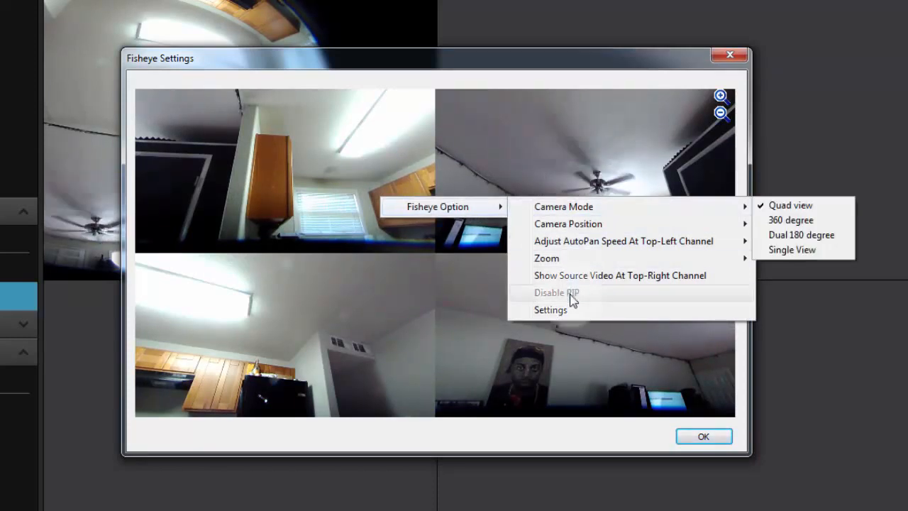
mouse_move(582, 207)
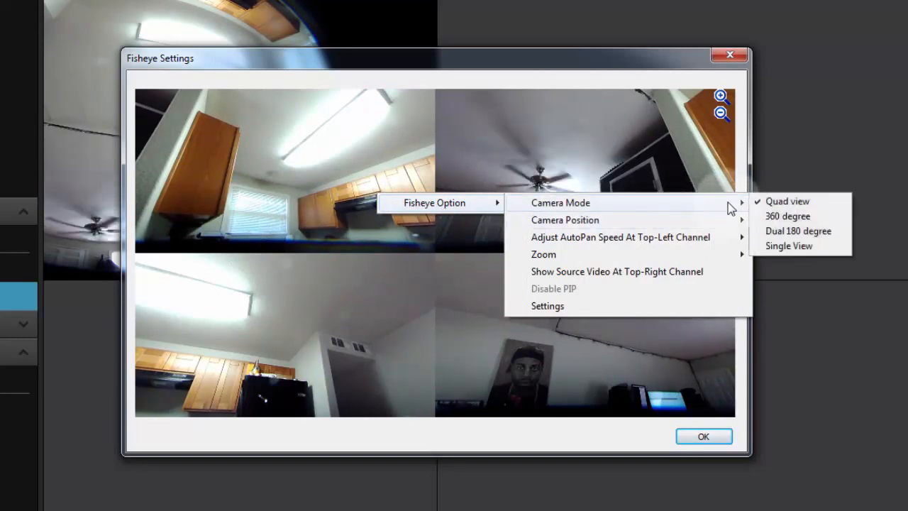
mouse_move(787, 216)
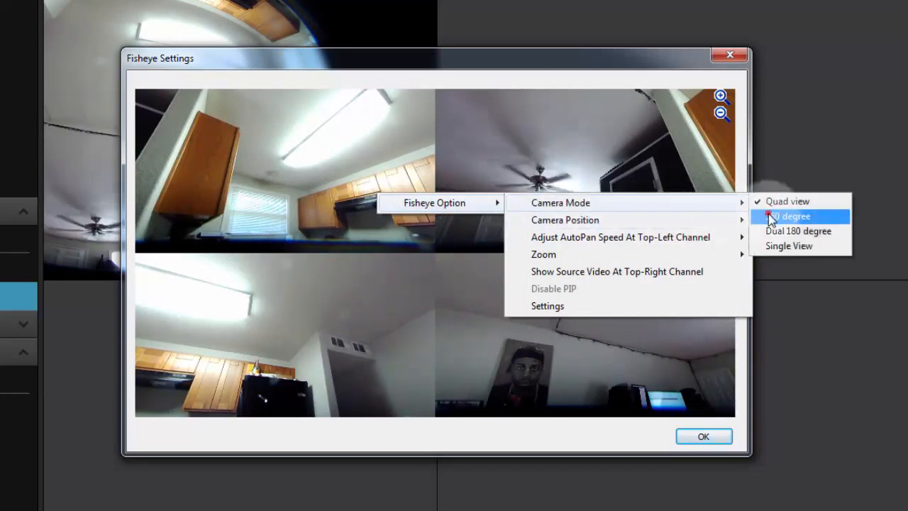
Switch Camera4's fisheye camera mode to 360 degree and reopen the camera mode choices.
click(791, 216)
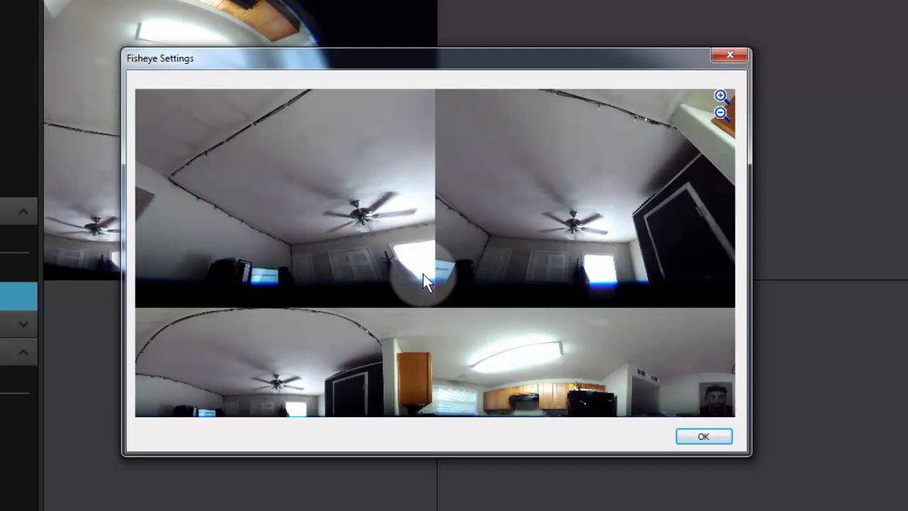
mouse_move(177, 369)
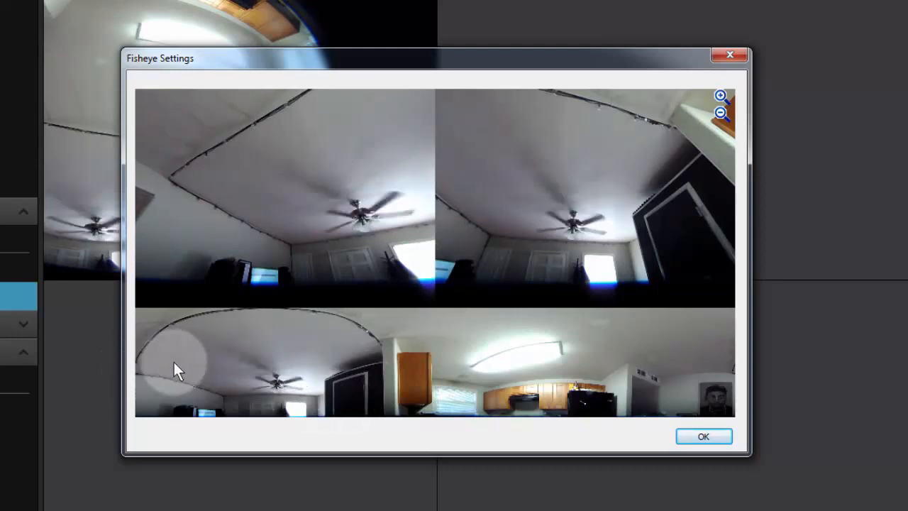
mouse_move(731, 408)
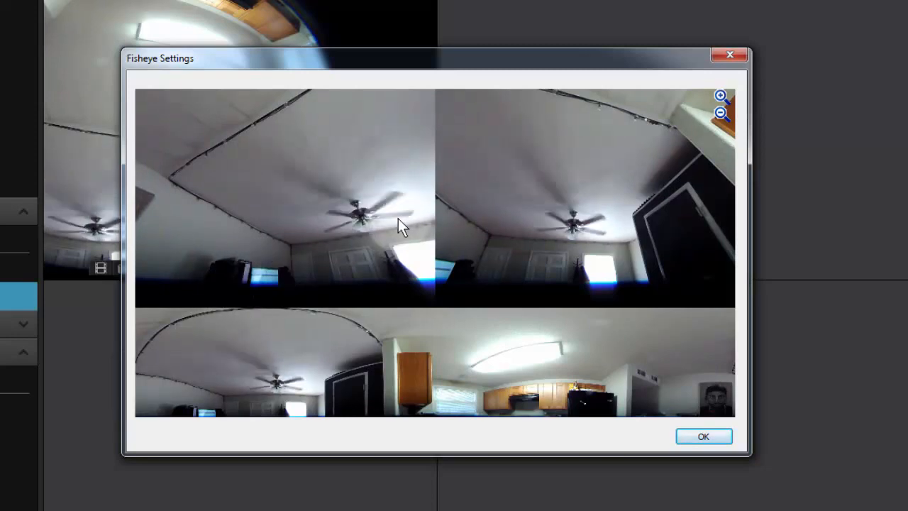
click(217, 356)
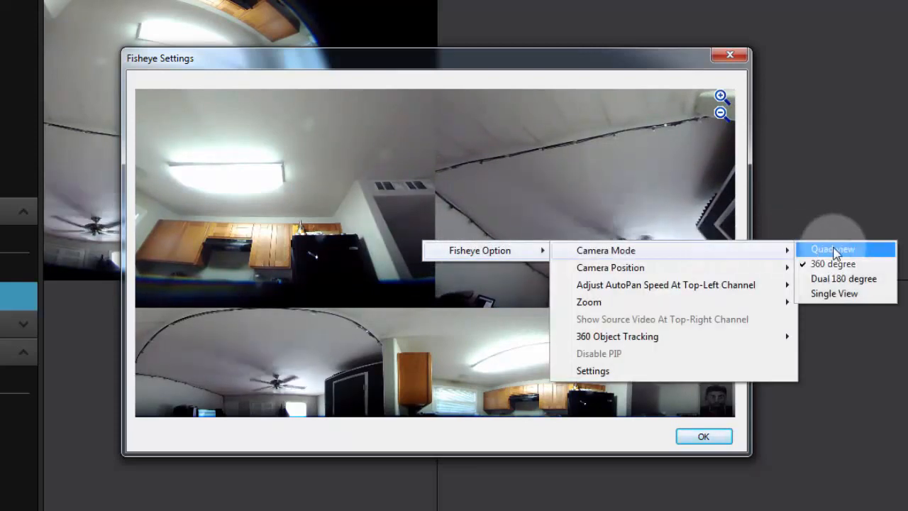
mouse_move(843, 278)
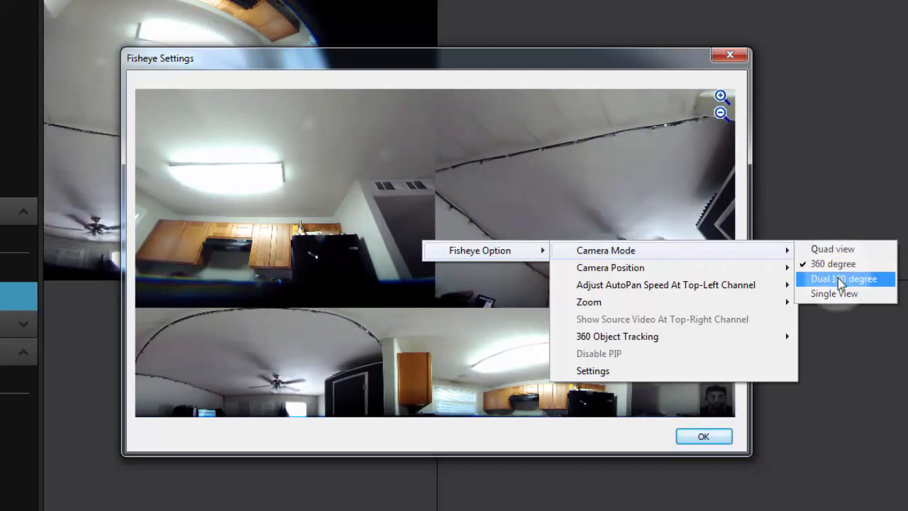
Switch the fisheye camera mode to Dual 180 degree.
click(843, 278)
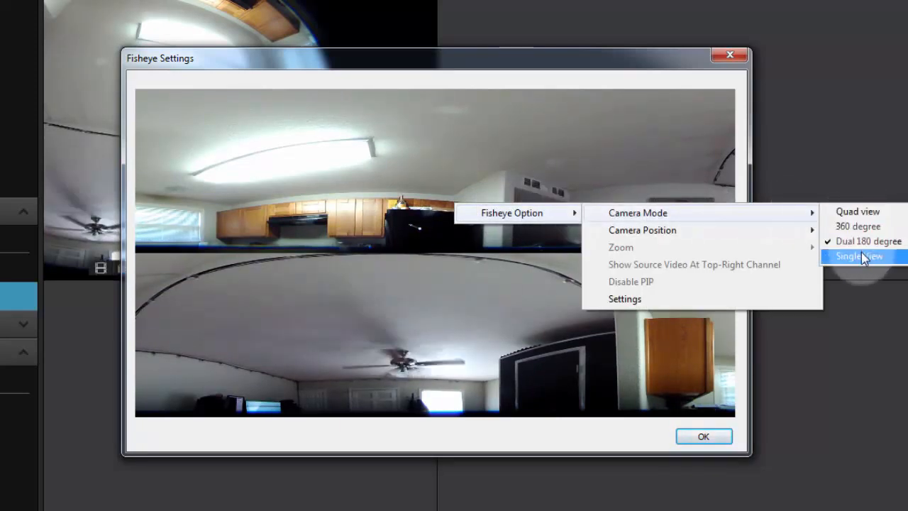
Switch to Single View and pan toward the fridge and ceiling vents.
click(860, 256)
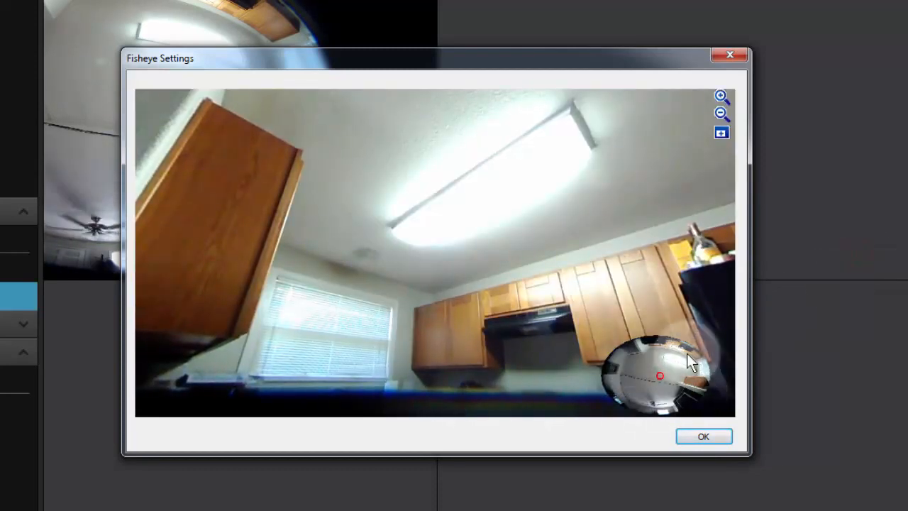
drag(692, 362, 660, 379)
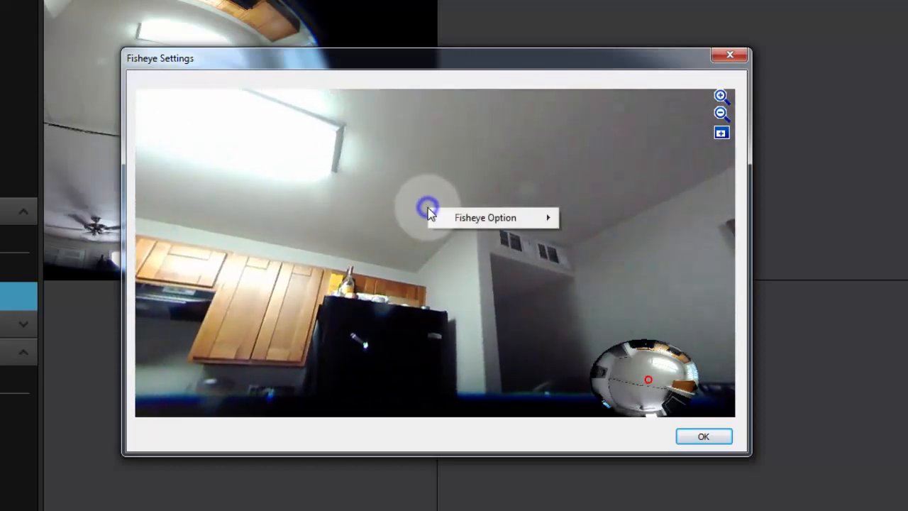
Set the top-left channel auto-pan speed to Medium and reopen fisheye options.
click(486, 217)
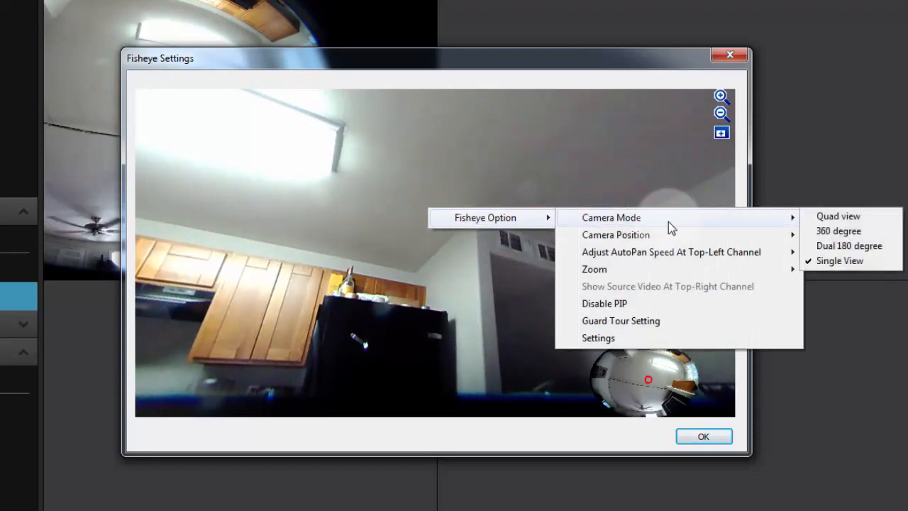
mouse_move(595, 269)
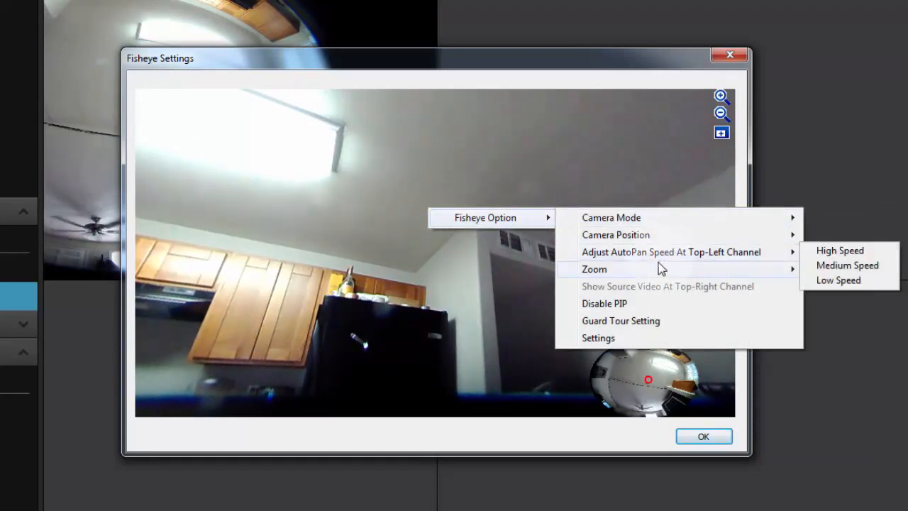
mouse_move(664, 252)
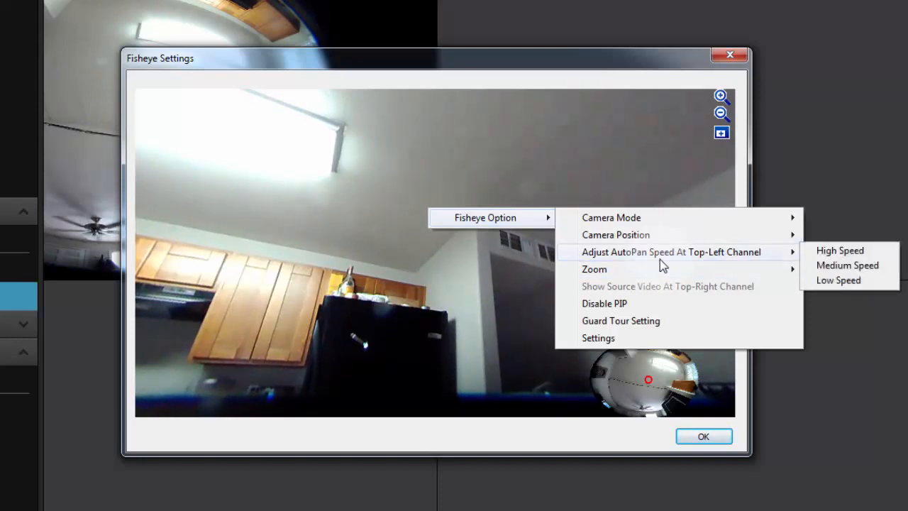
mouse_move(675, 261)
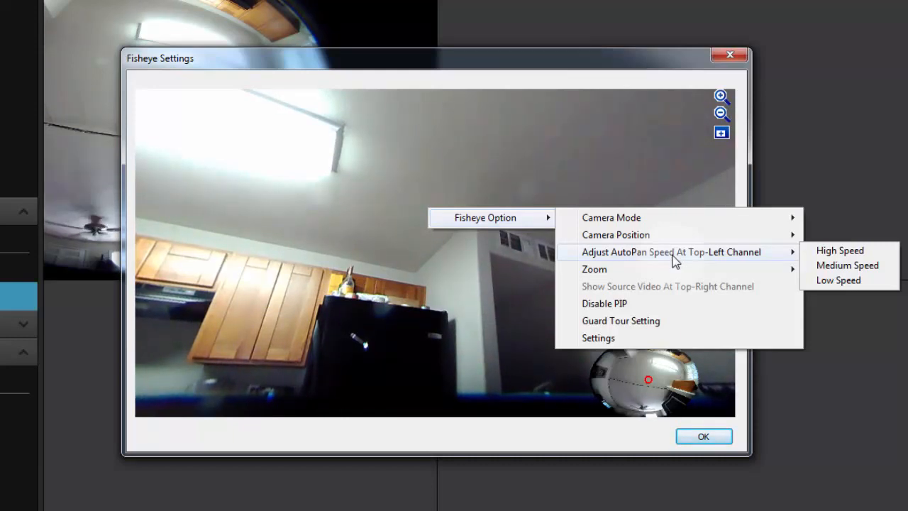
mouse_move(847, 265)
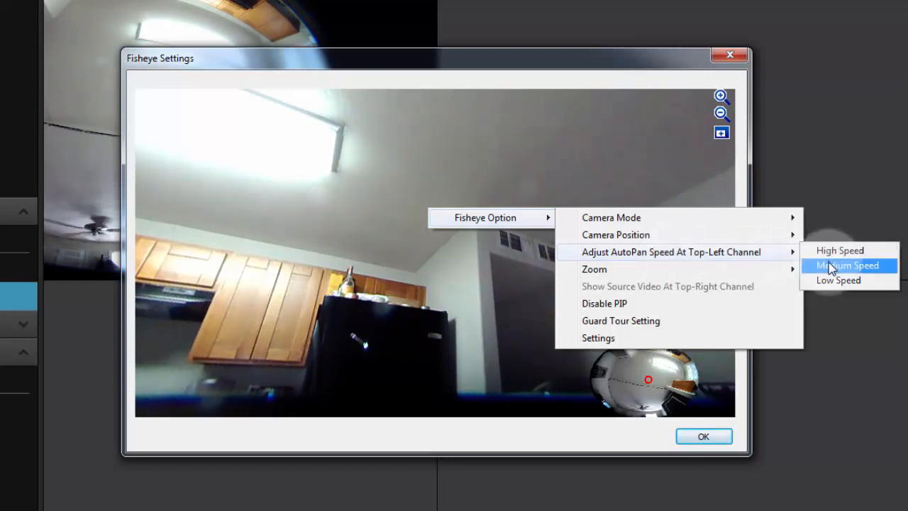
click(848, 264)
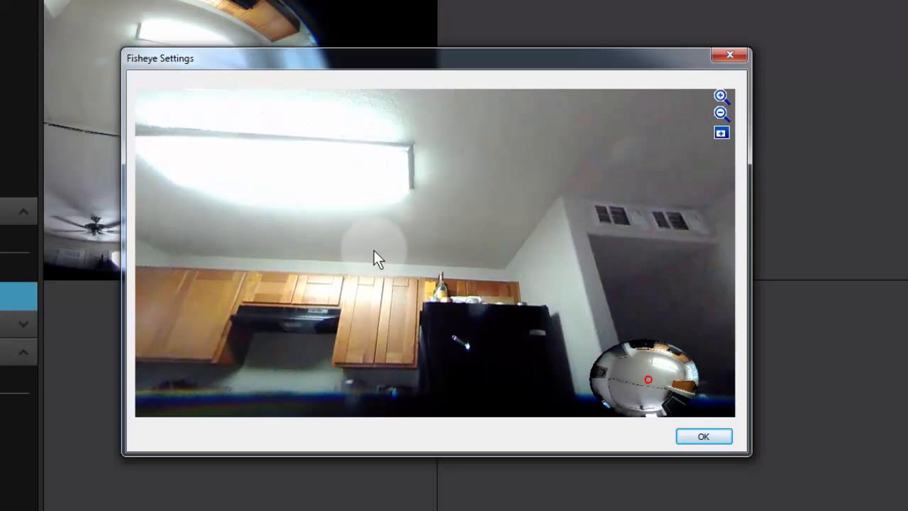
right_click(379, 257)
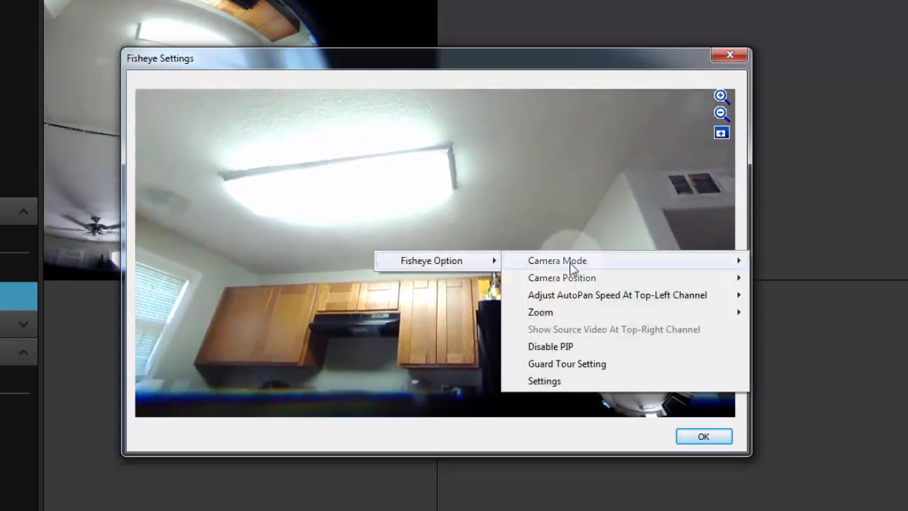
Set camera mode to Quad view, dismiss the menu and confirm the fisheye settings.
click(556, 261)
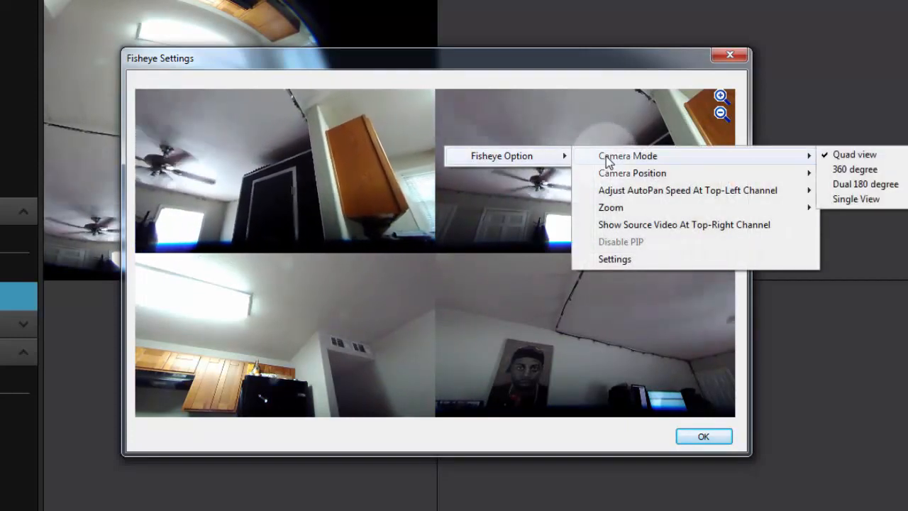
mouse_move(855, 169)
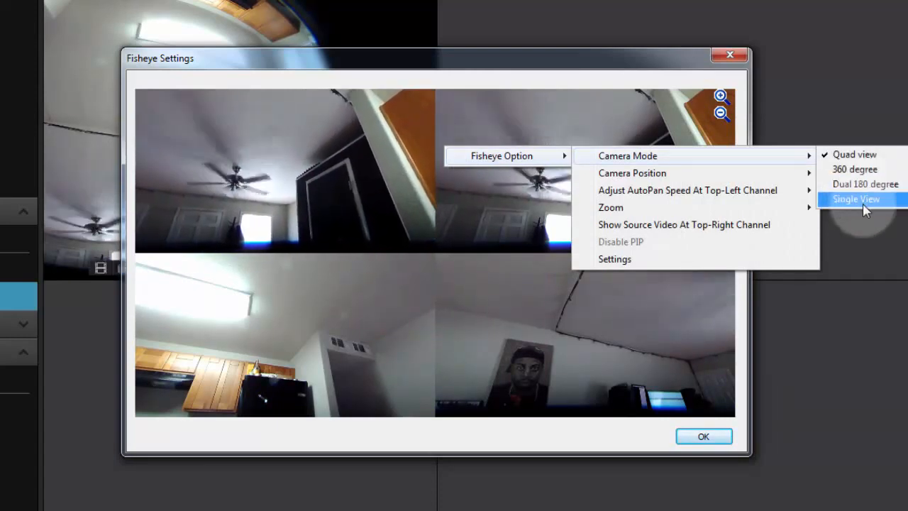
click(856, 199)
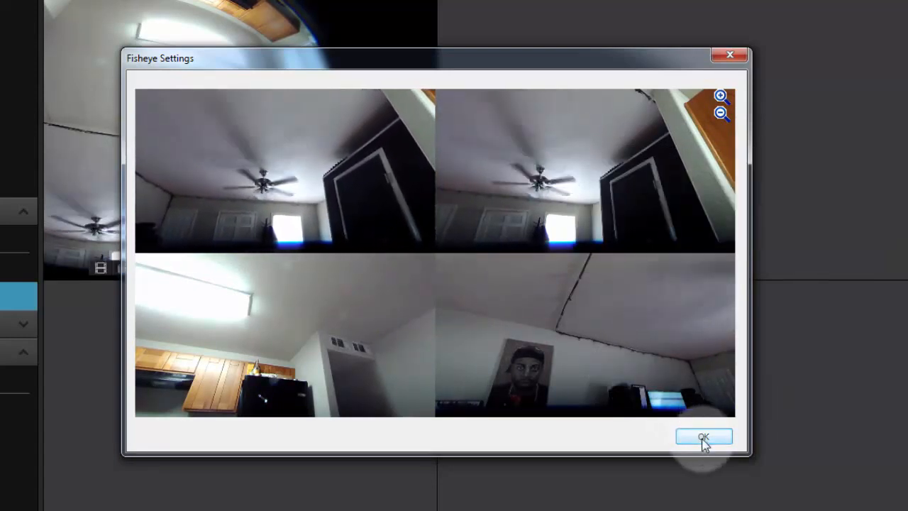
click(703, 437)
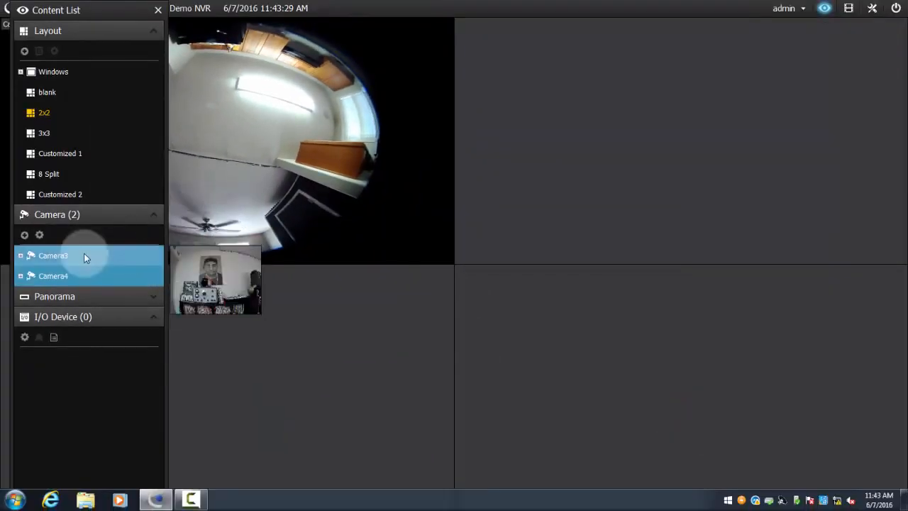
Expand Camera4 to reveal Quad View and its four quad channels.
click(53, 276)
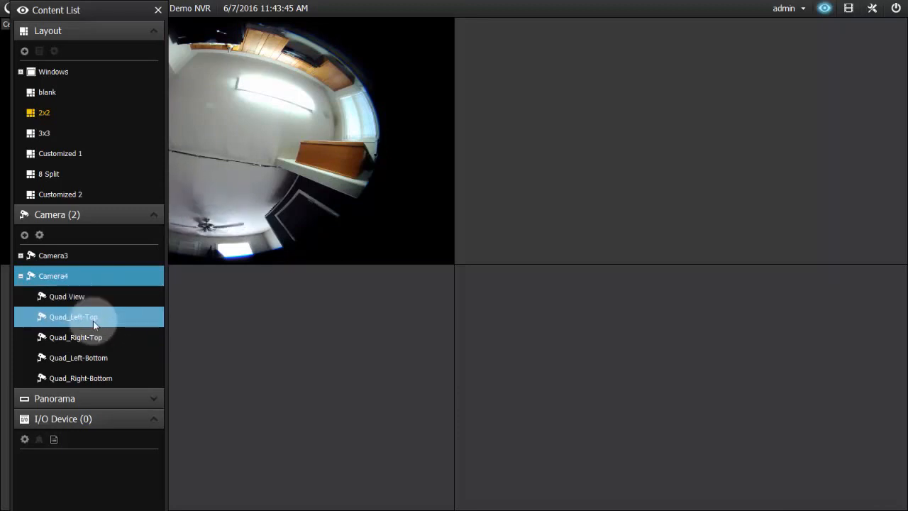
Place Quad_Left-Top and Quad_Right-Top in the right tiles, then close the top-left tile.
click(73, 317)
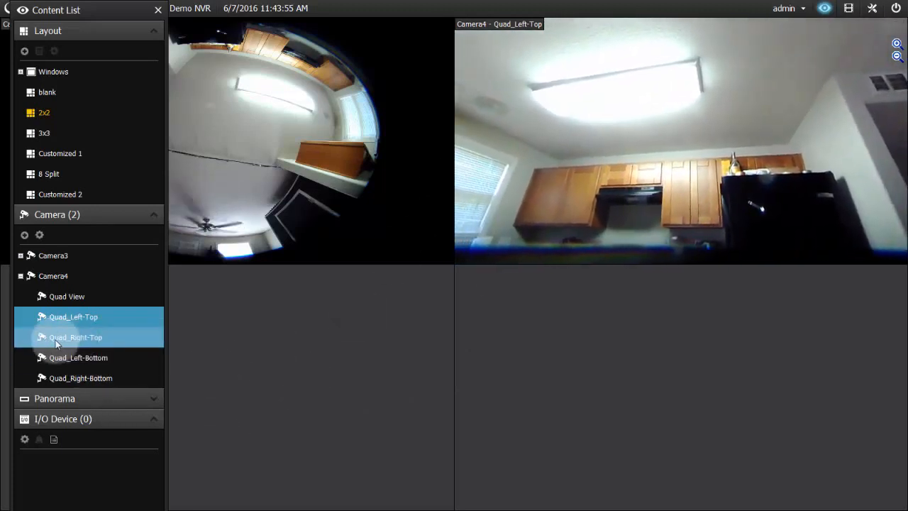
click(75, 337)
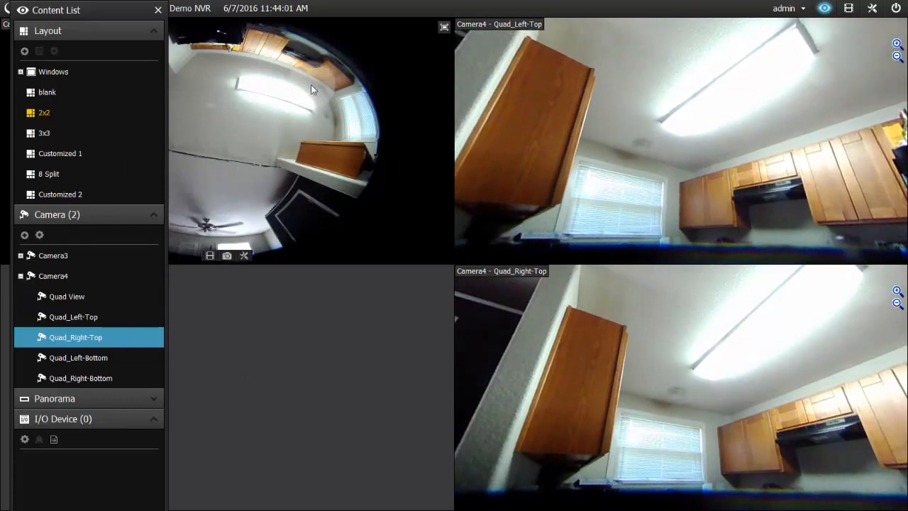
click(53, 275)
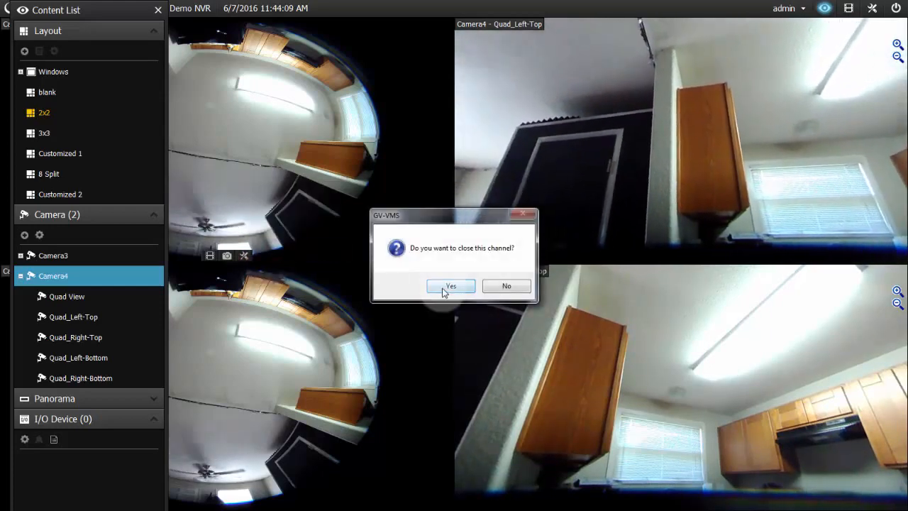
click(451, 285)
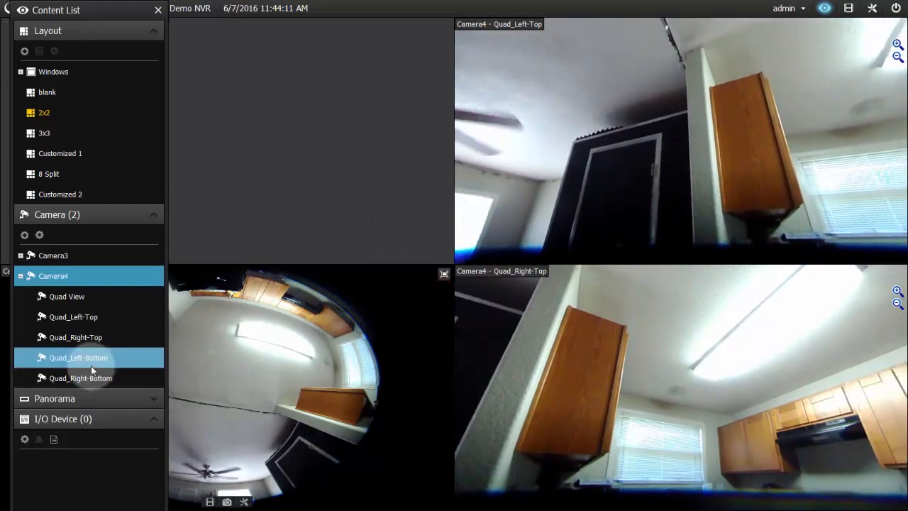